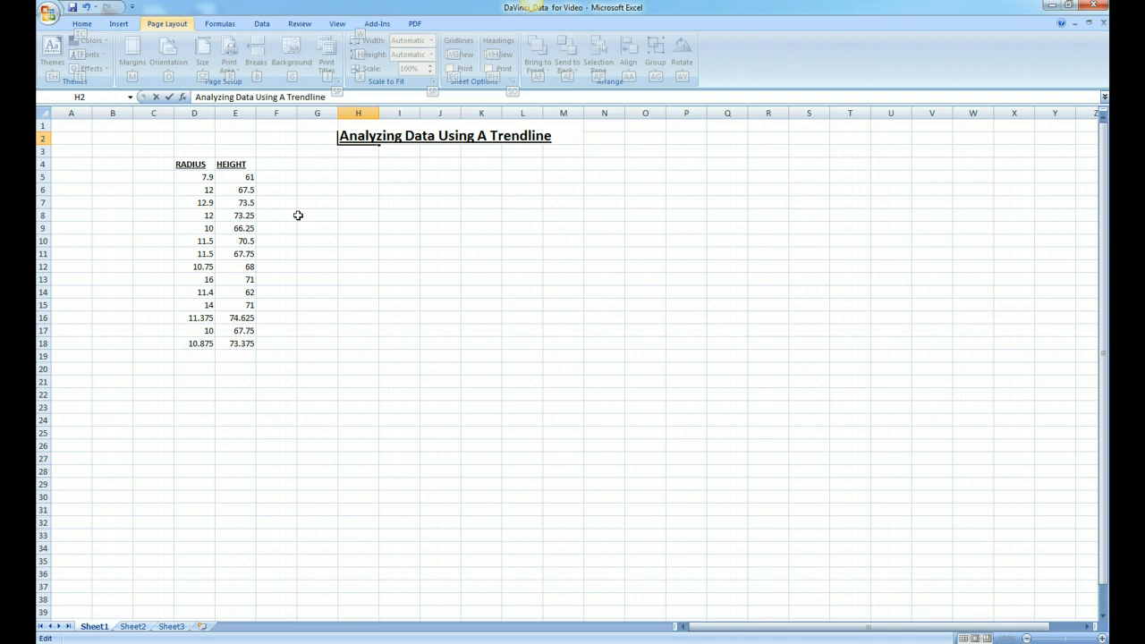
# - Select the RADIUS and HEIGHT columns from D4 down through E18
pyautogui.click(190, 170)
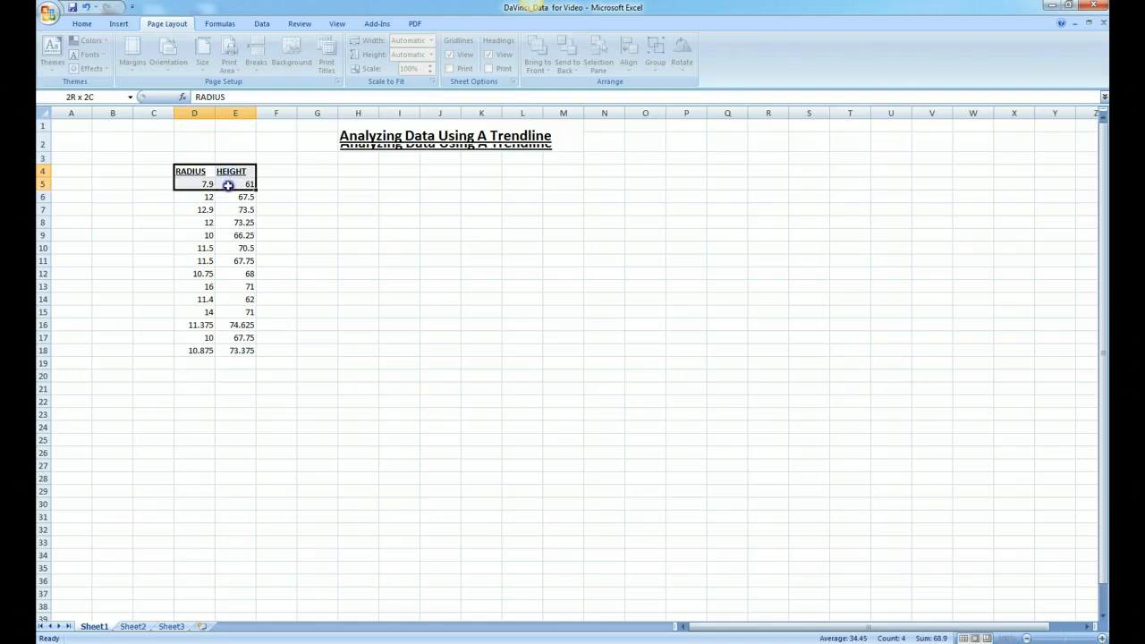
pyautogui.moveTo(229, 182); pyautogui.dragTo(229, 311)
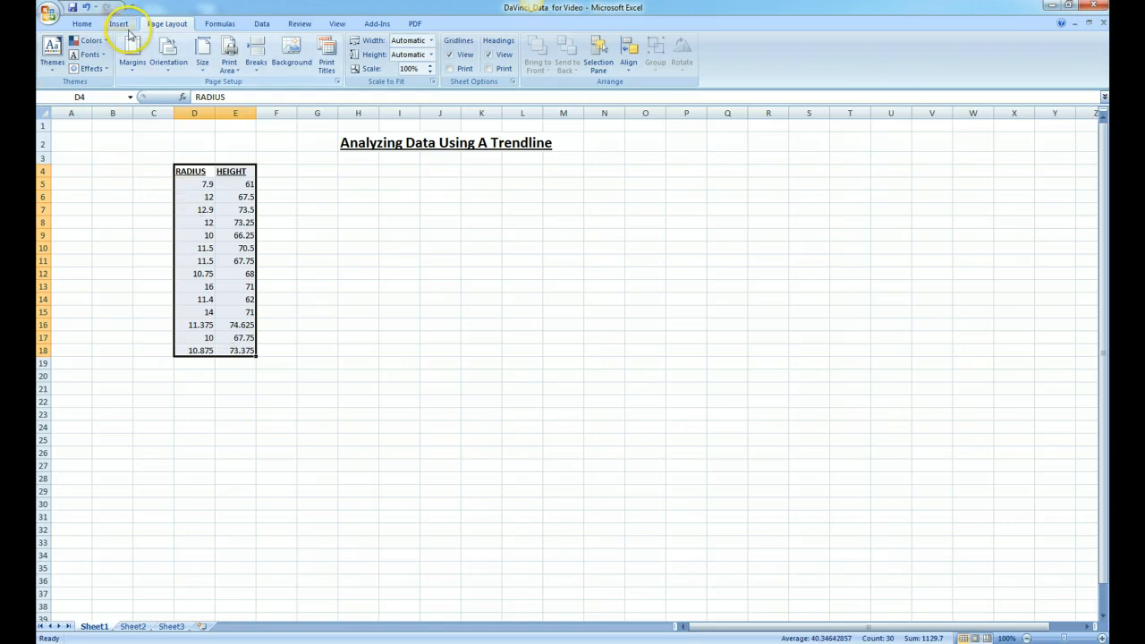
# - Insert a Scatter with only Markers chart of the selected radius–height data
pyautogui.click(118, 23)
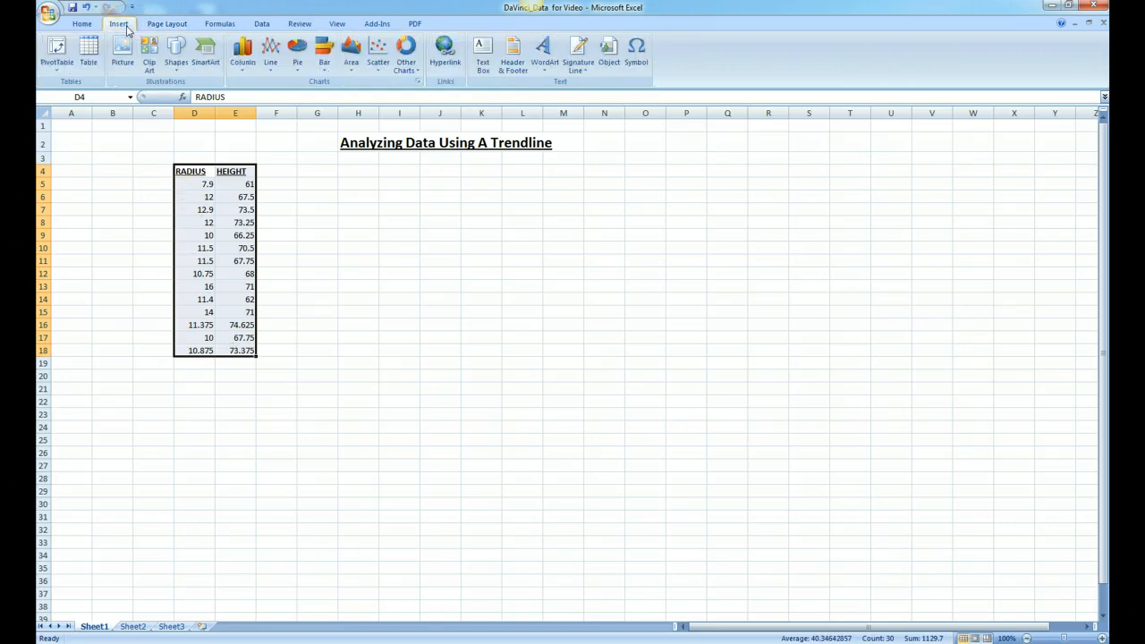
pyautogui.moveTo(377, 50)
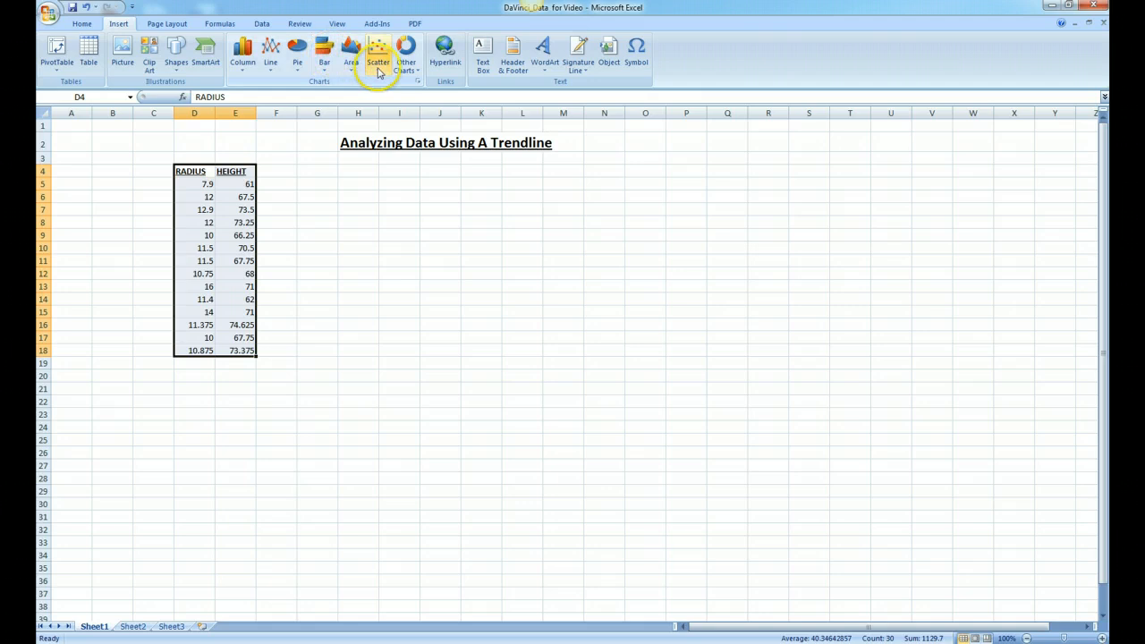
pyautogui.click(377, 52)
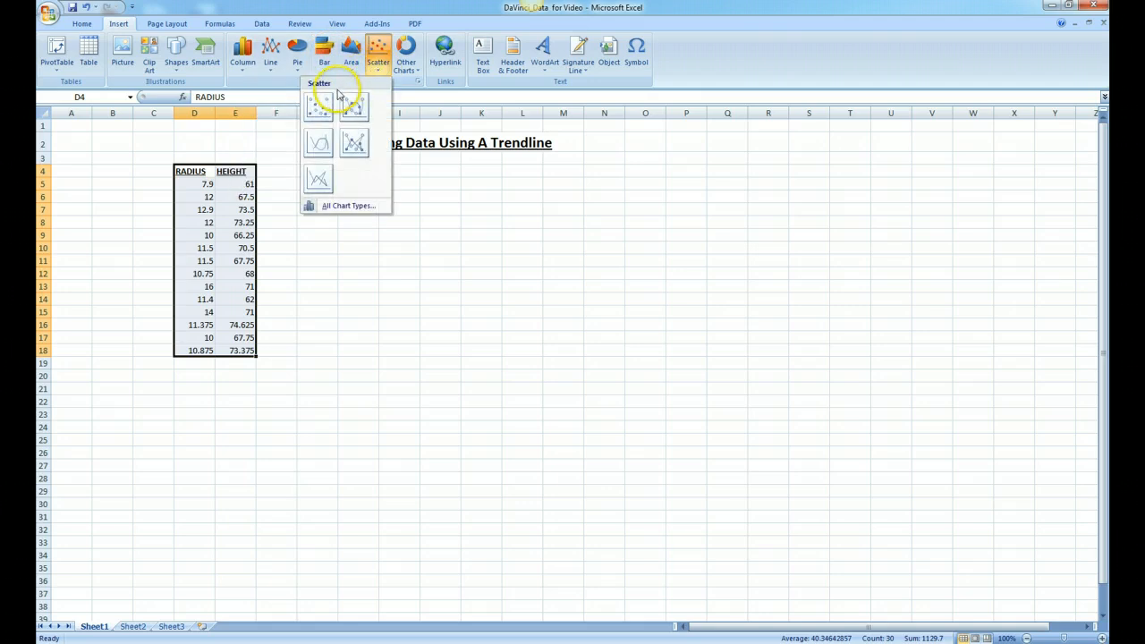
pyautogui.moveTo(319, 105)
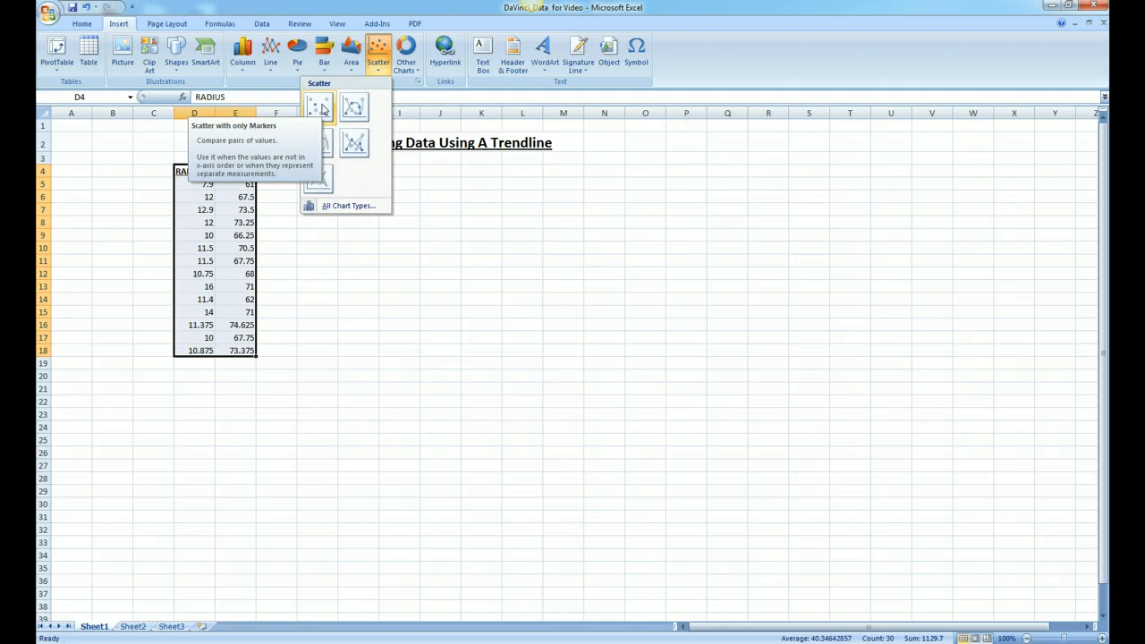
pyautogui.click(318, 108)
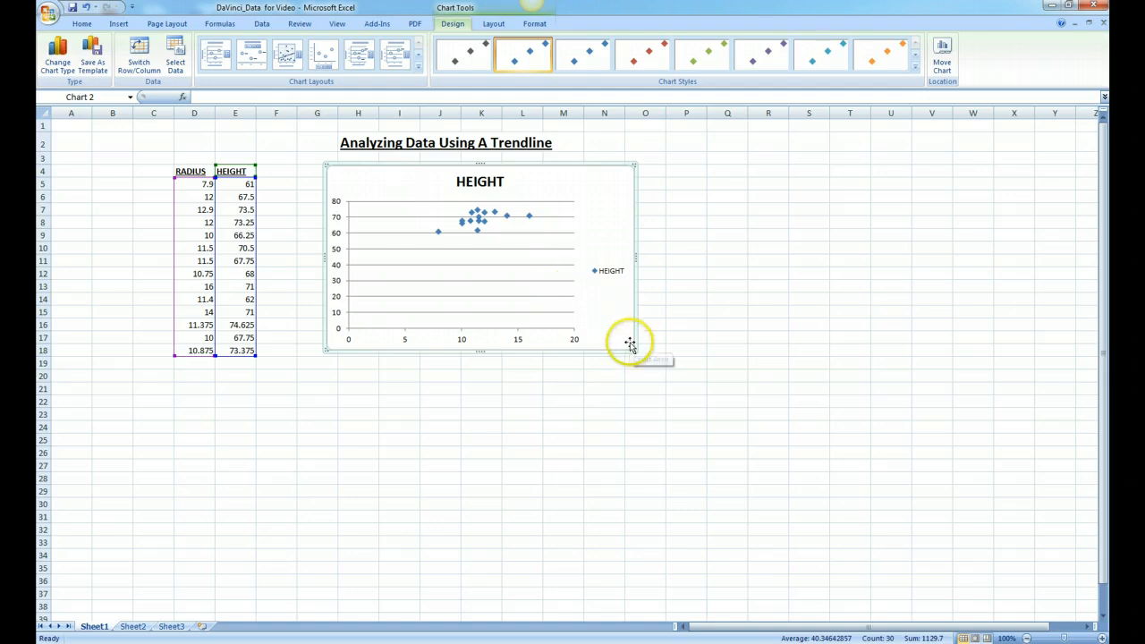
# - Enlarge the chart by its bottom-right corner so it reaches about row 21
pyautogui.moveTo(630, 343); pyautogui.dragTo(798, 374)
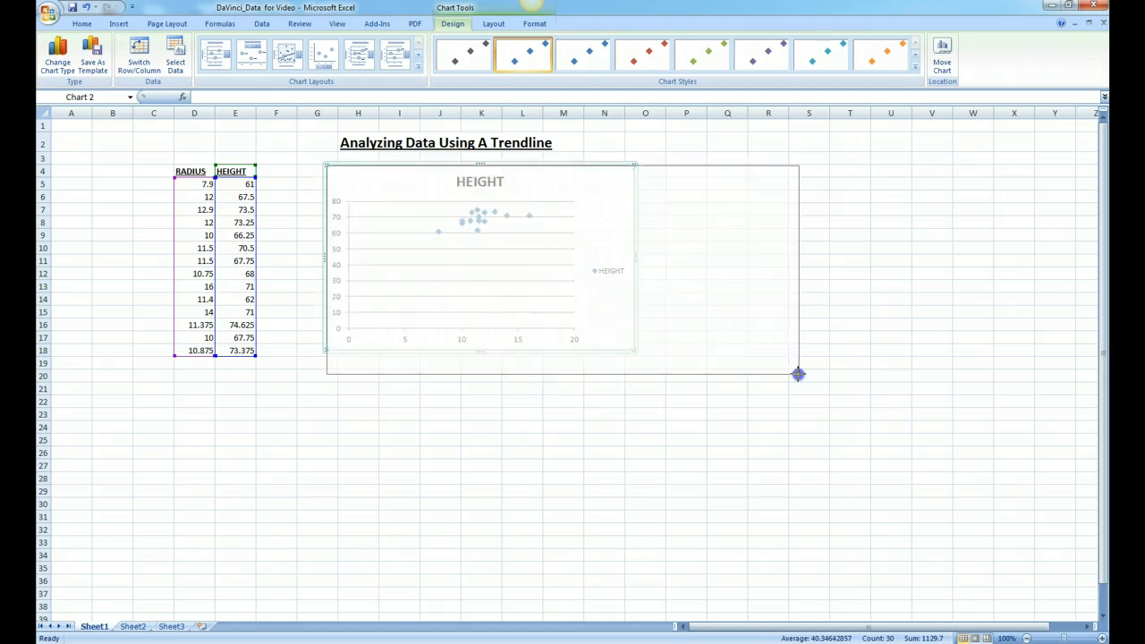
pyautogui.moveTo(798, 374); pyautogui.dragTo(819, 383)
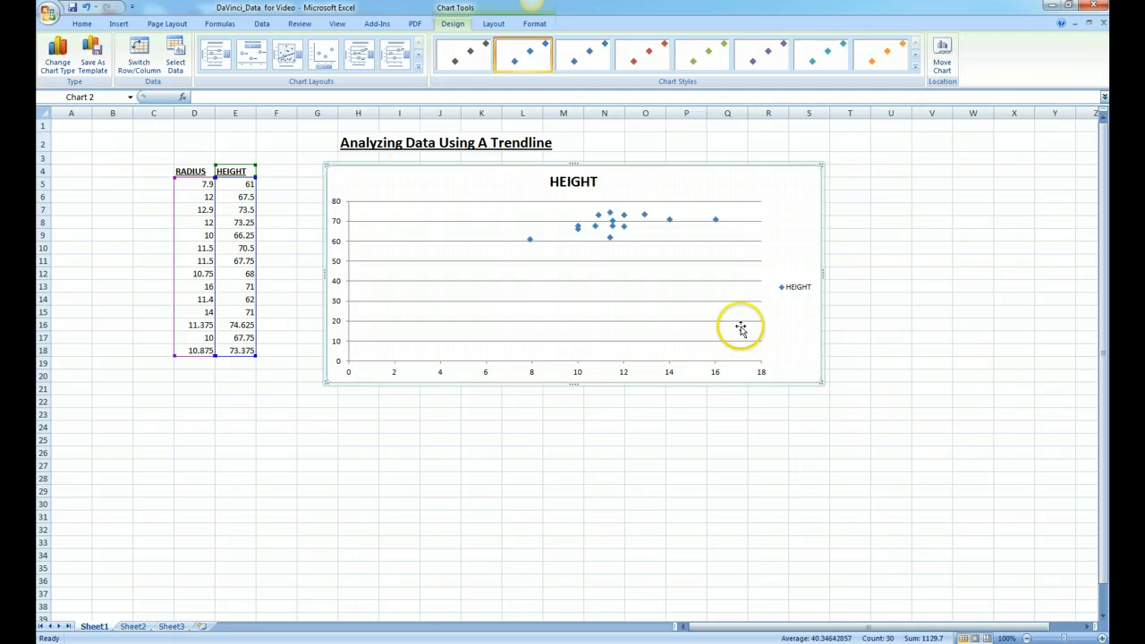
pyautogui.moveTo(586, 182)
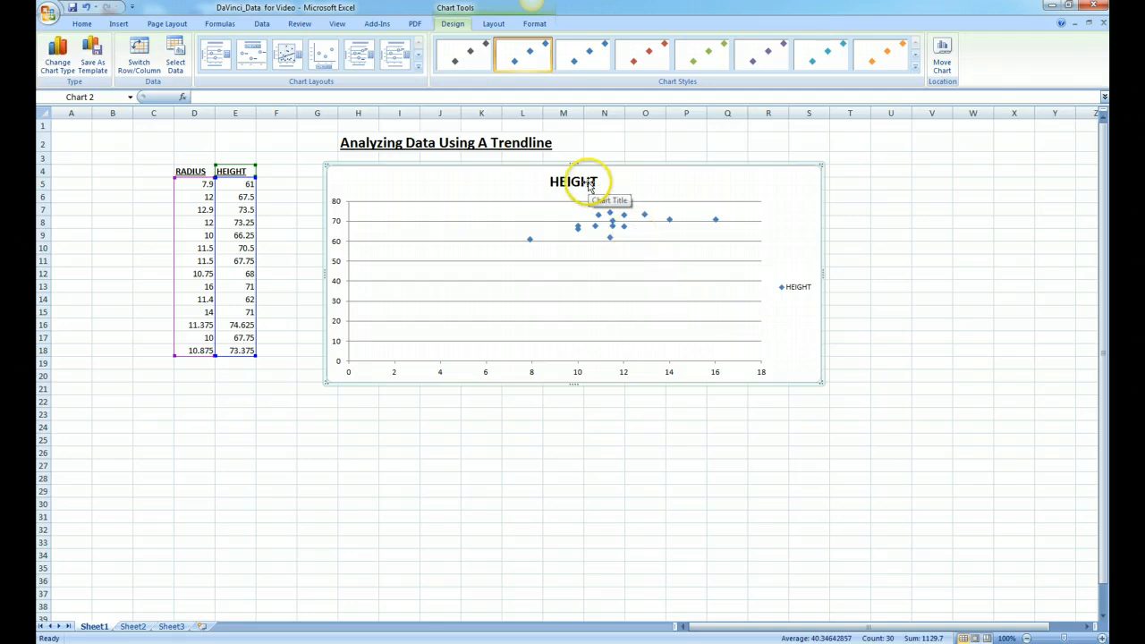
# - Replace the chart's HEIGHT title with RADIUS VS HEIGHT and select the horizontal axis
pyautogui.click(572, 182)
pyautogui.write('RA')
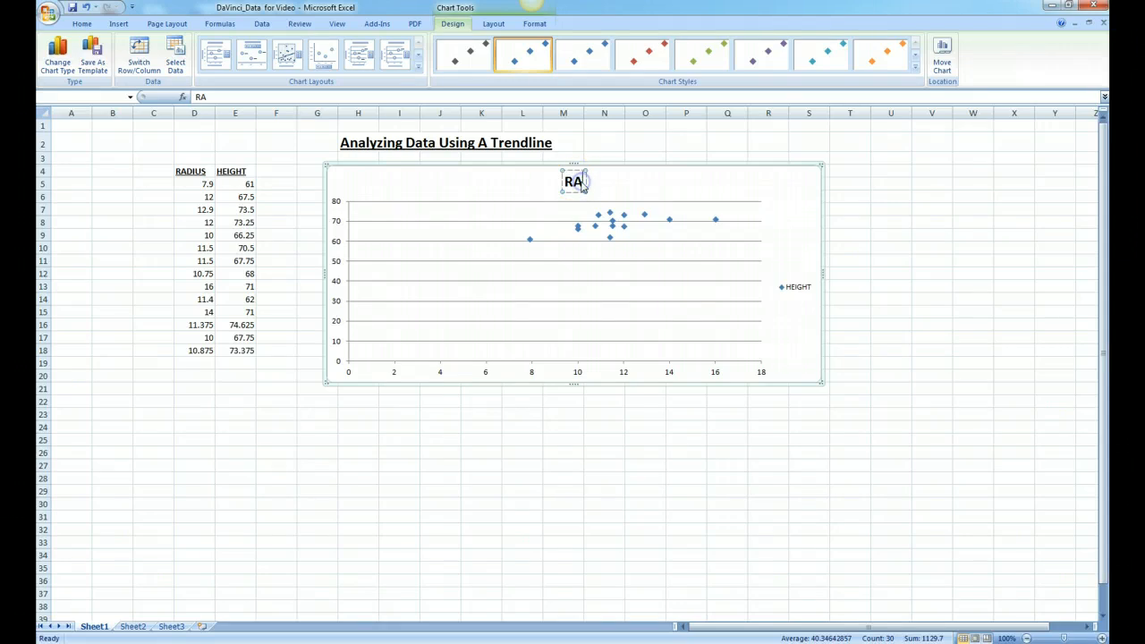
pyautogui.write('DIUS VS')
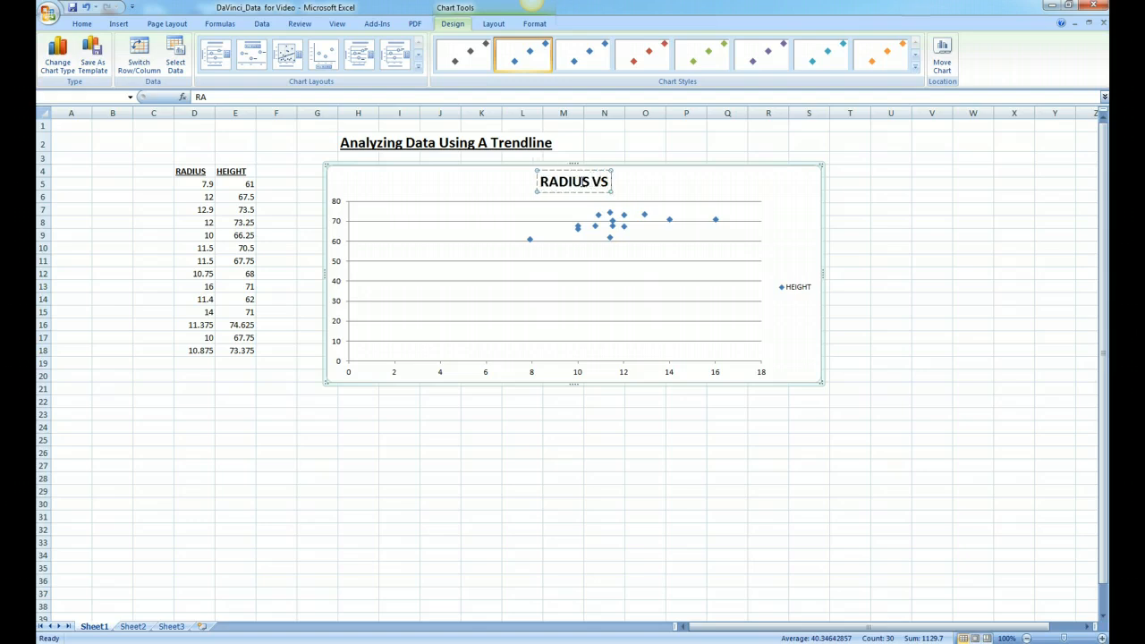
pyautogui.write('HEIGHT')
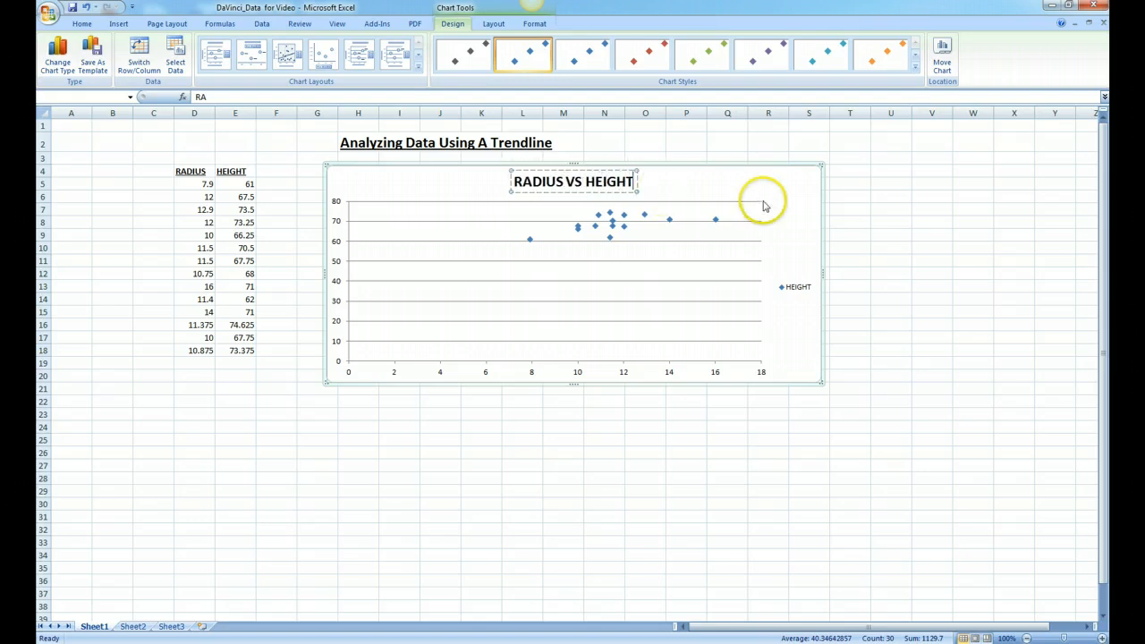
pyautogui.moveTo(670, 286)
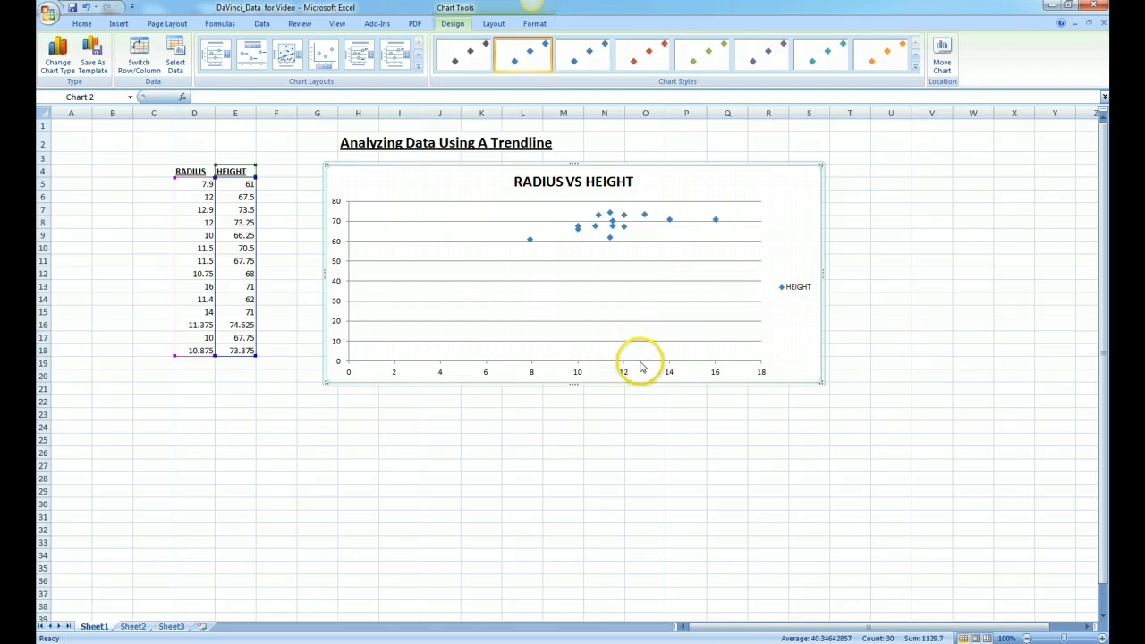
pyautogui.click(640, 367)
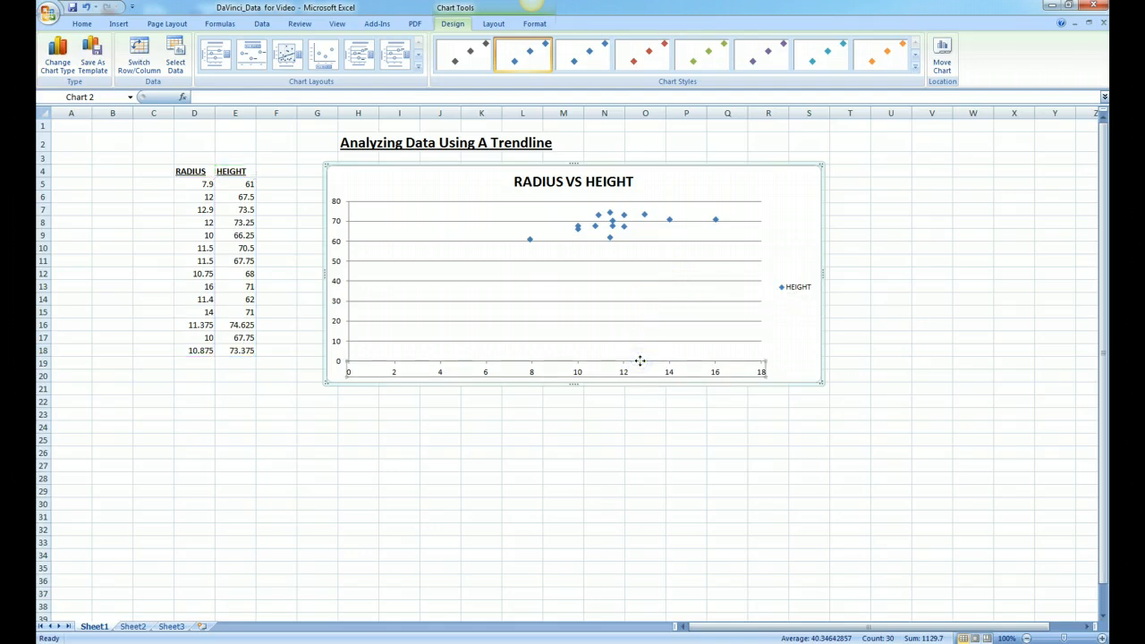
pyautogui.click(461, 55)
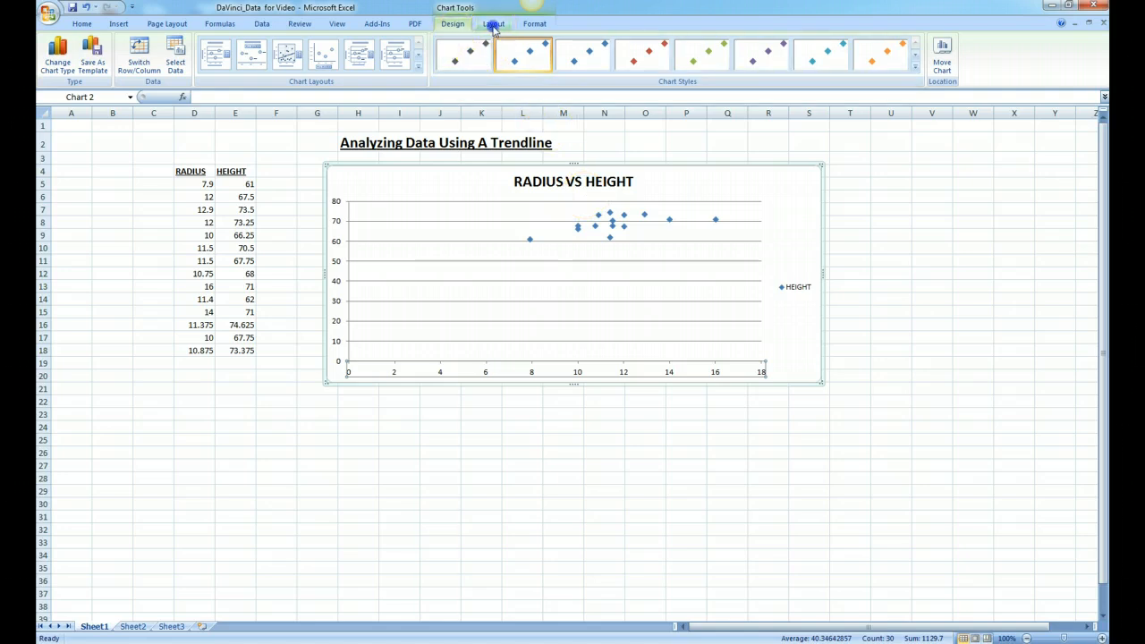
# - Add a Title Below Axis horizontal axis title reading Radius (in inches)
pyautogui.click(494, 23)
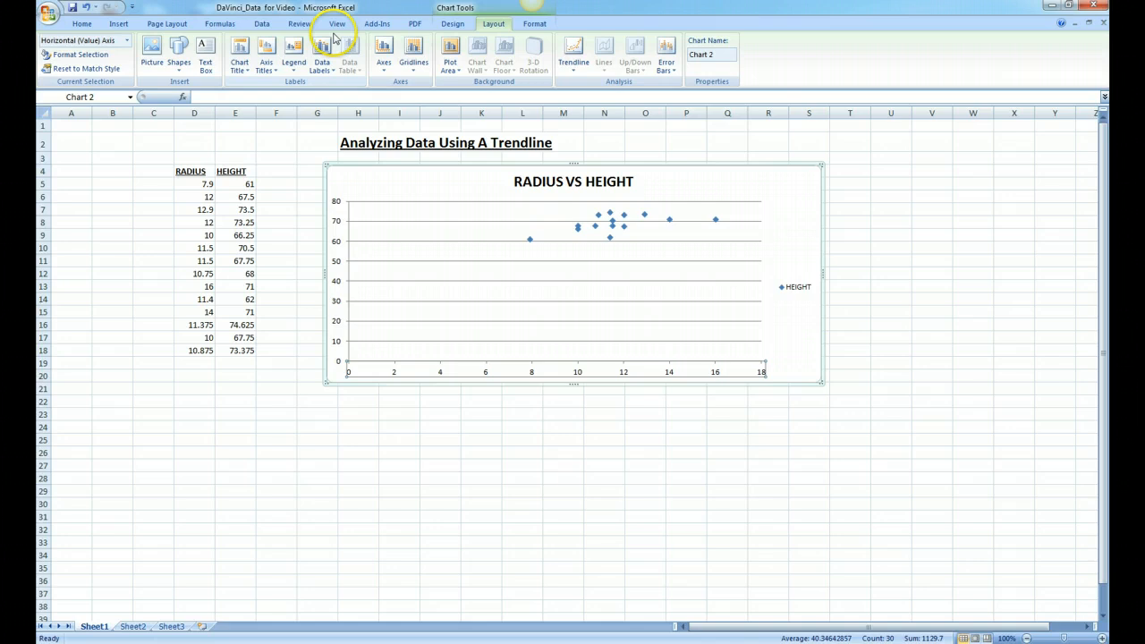
pyautogui.moveTo(265, 54)
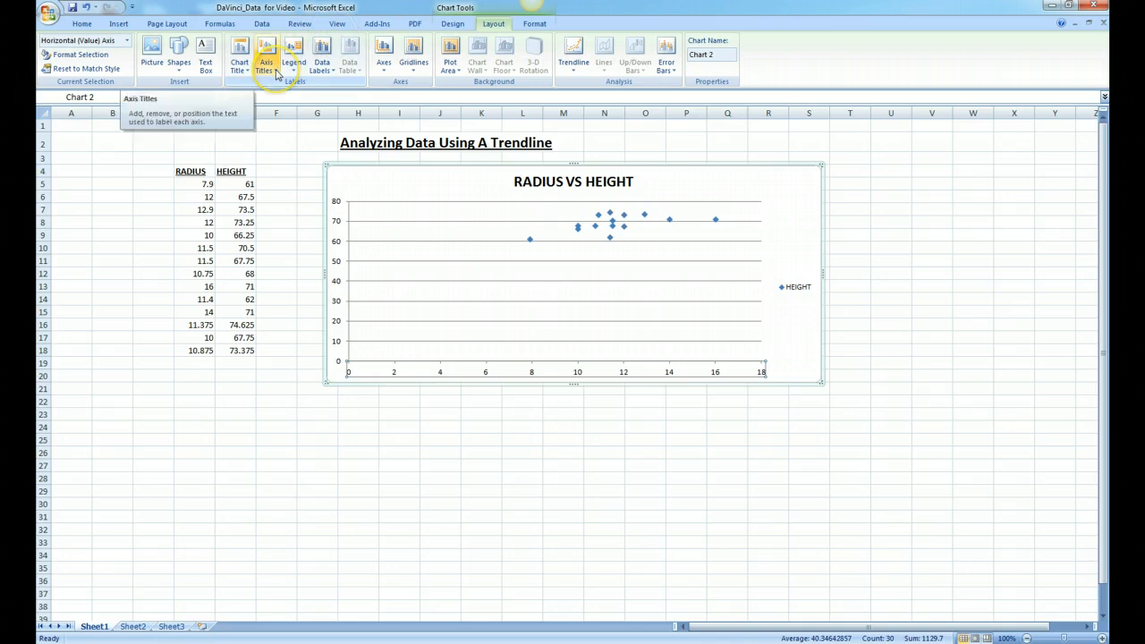
pyautogui.click(265, 55)
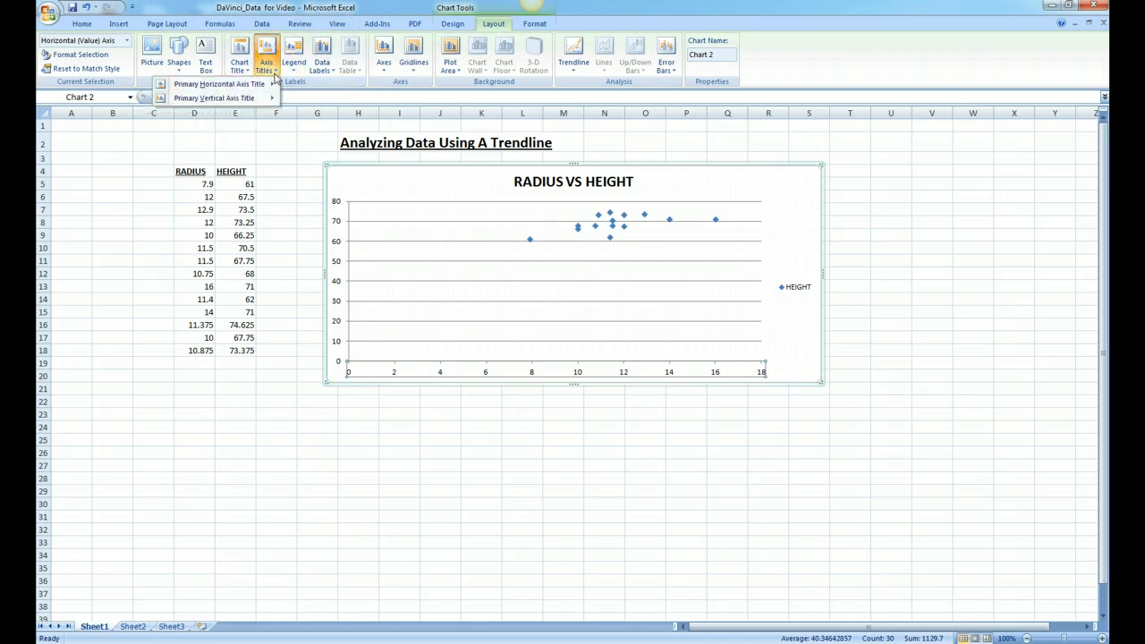
pyautogui.click(219, 84)
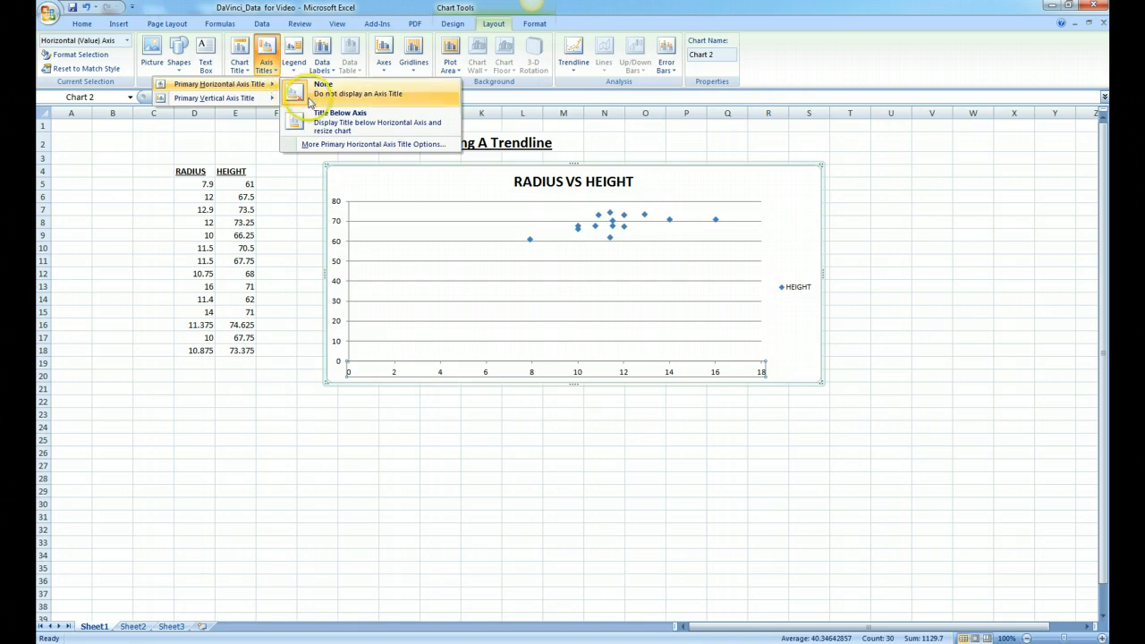
pyautogui.click(340, 111)
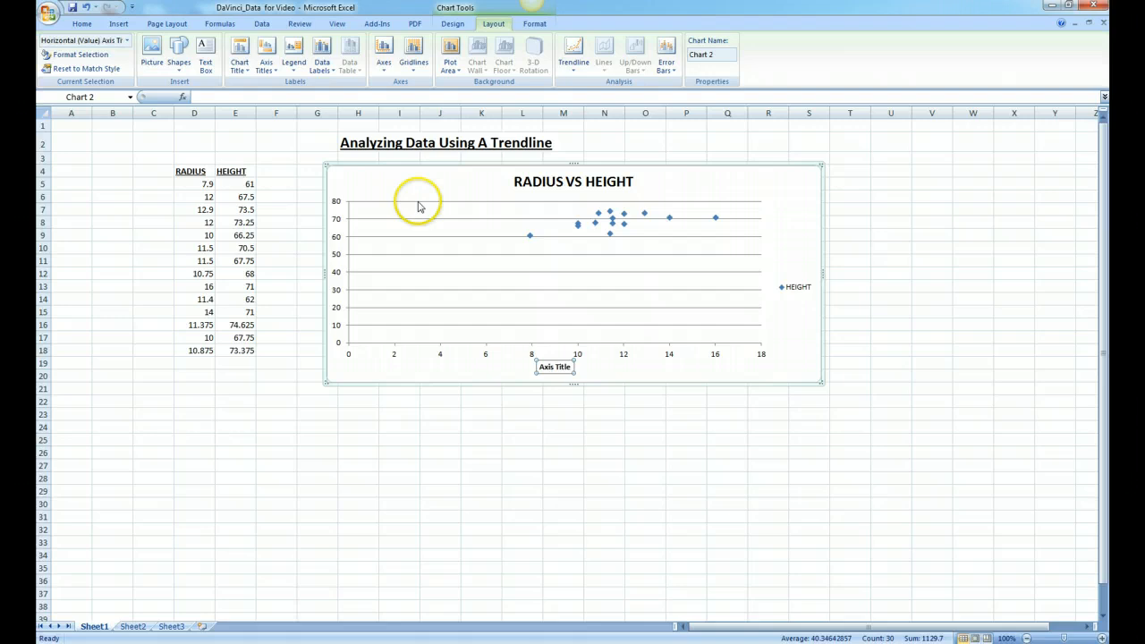
pyautogui.moveTo(419, 207)
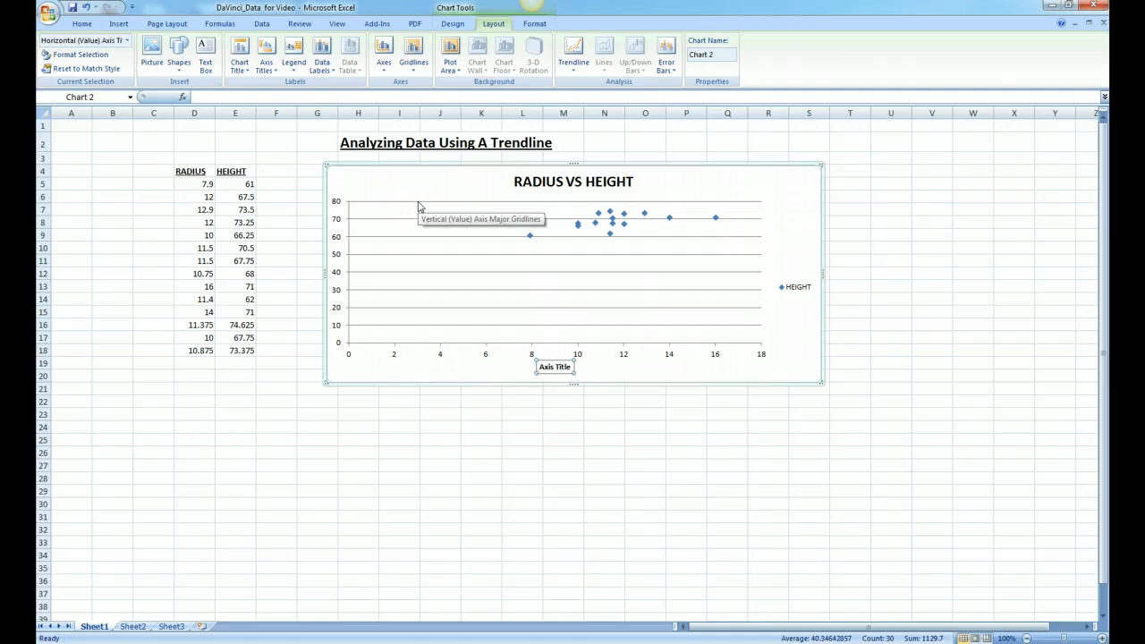
pyautogui.write('rA')
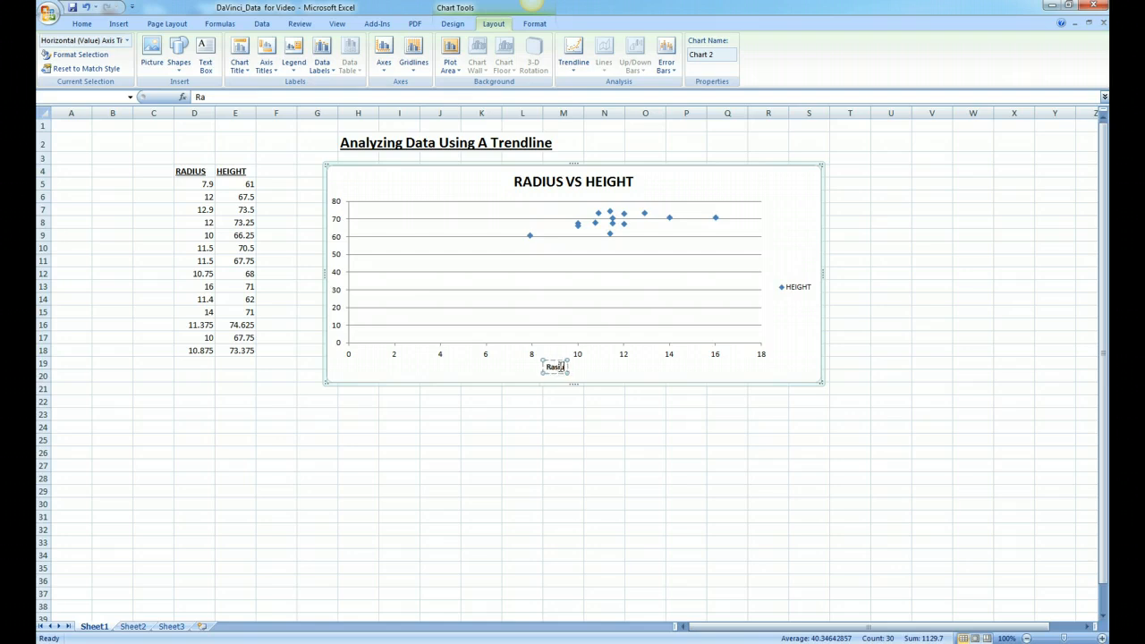
pyautogui.moveTo(569, 371)
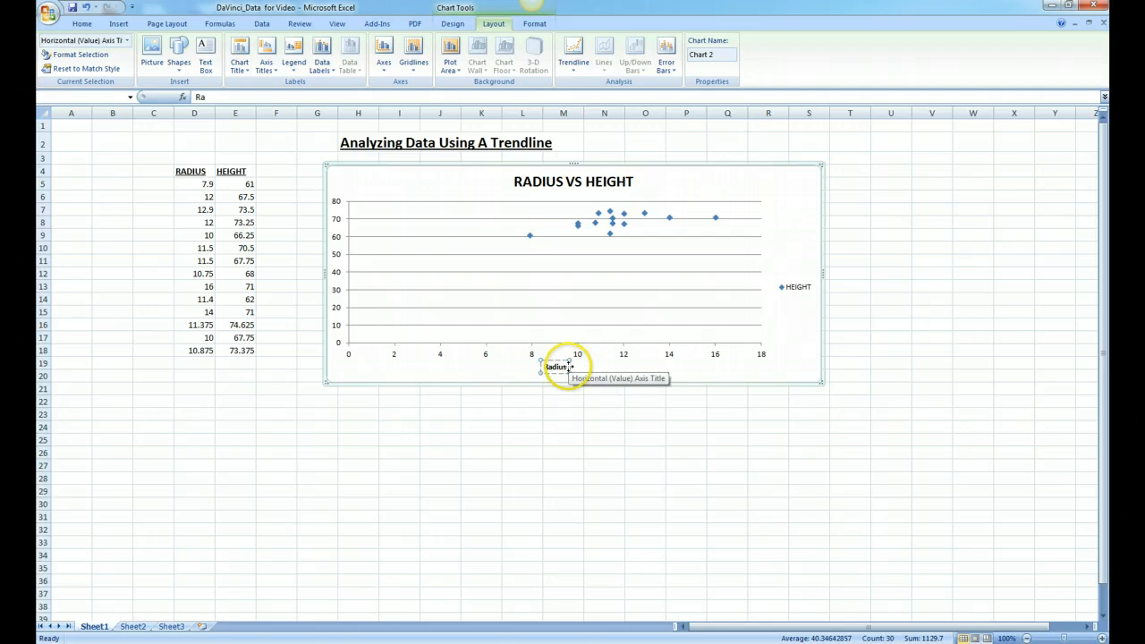
pyautogui.click(554, 367)
pyautogui.write(' (in inches)')
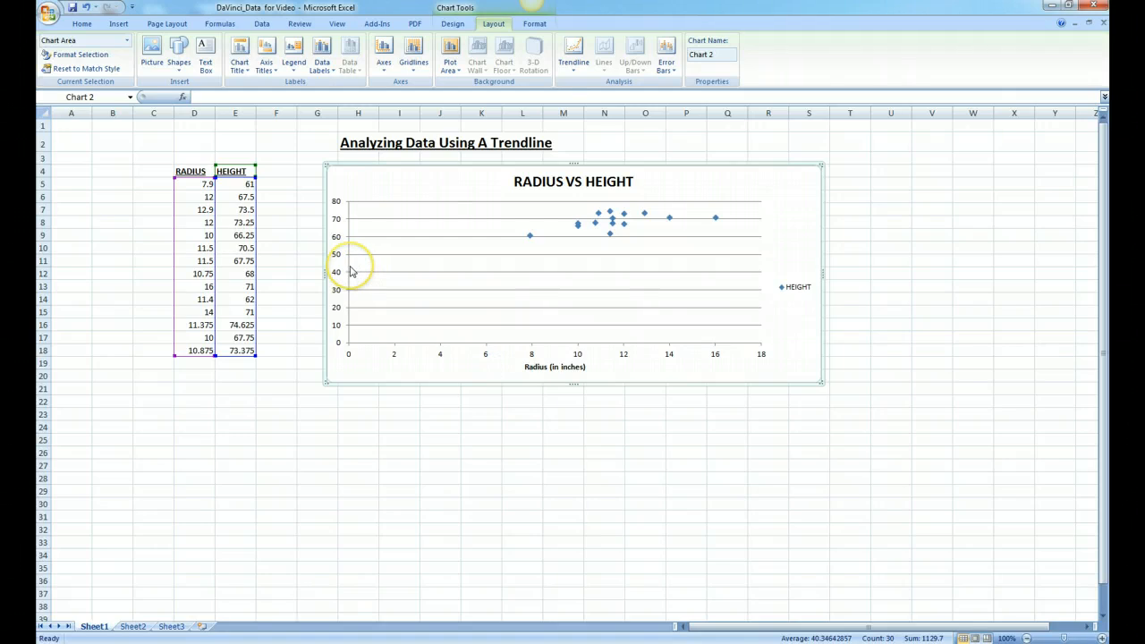
# - Add a vertical-text Primary Vertical Axis Title reading Height
pyautogui.click(451, 23)
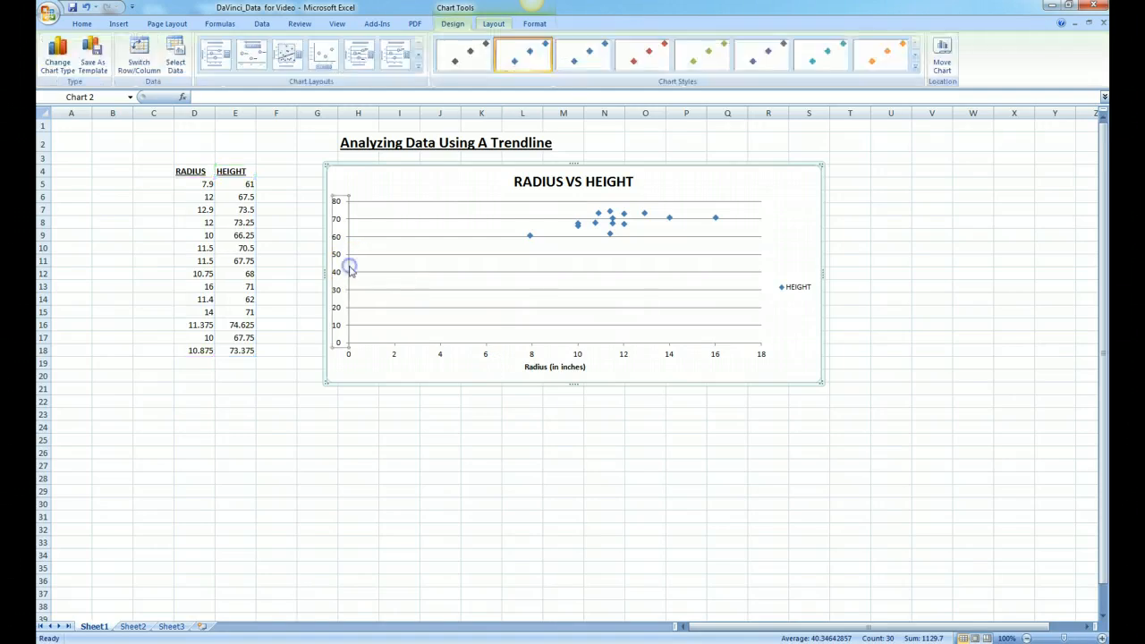
pyautogui.moveTo(301, 168)
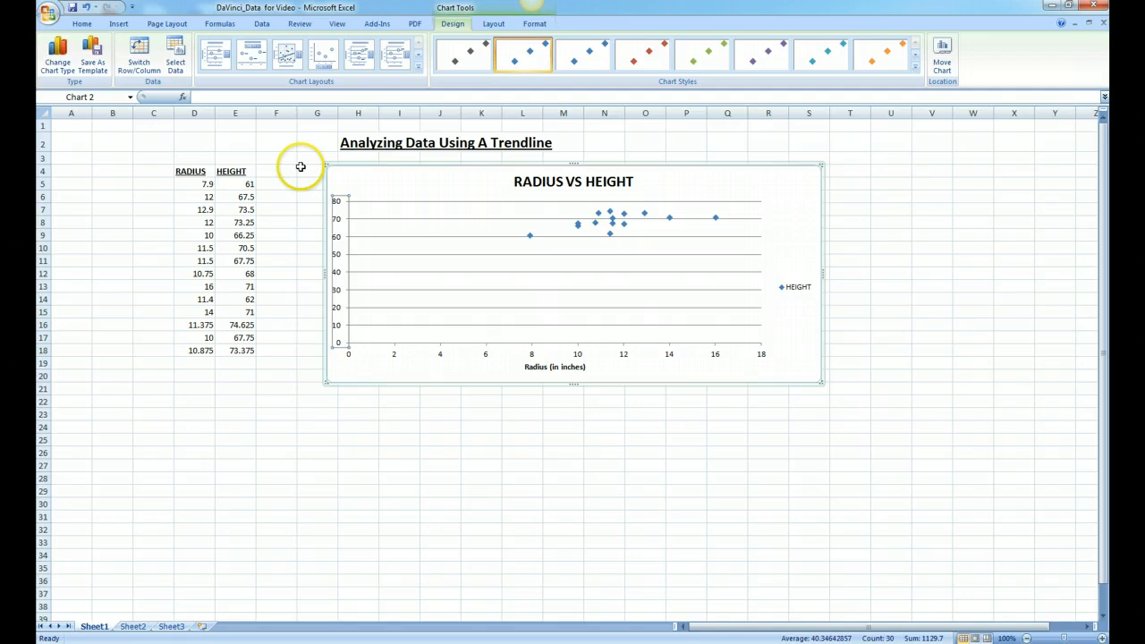
pyautogui.click(494, 23)
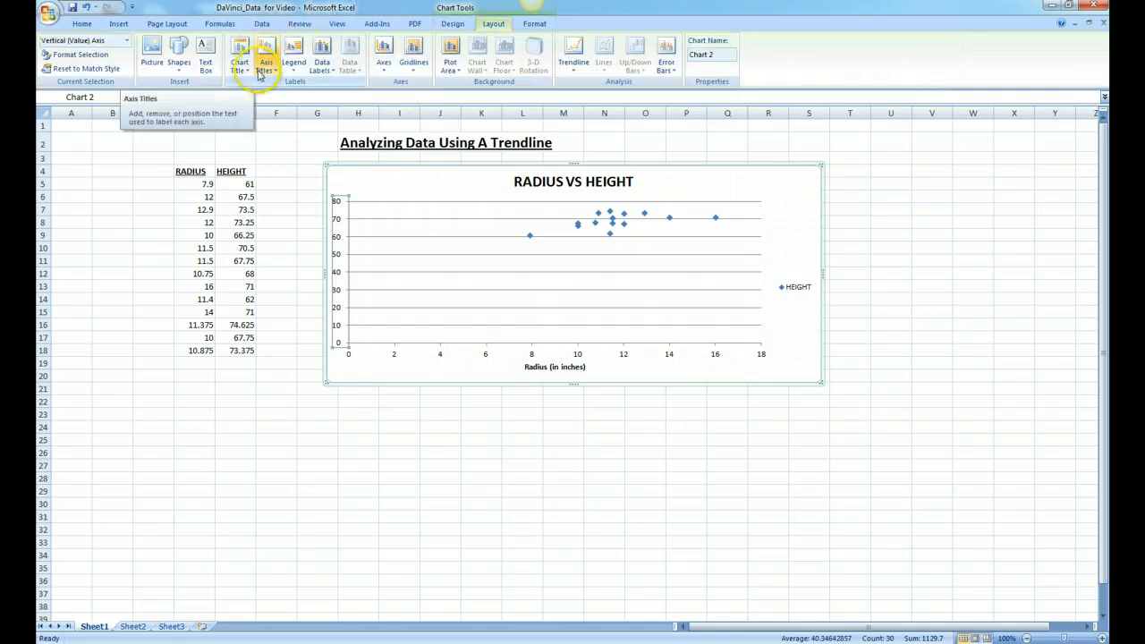
pyautogui.click(265, 57)
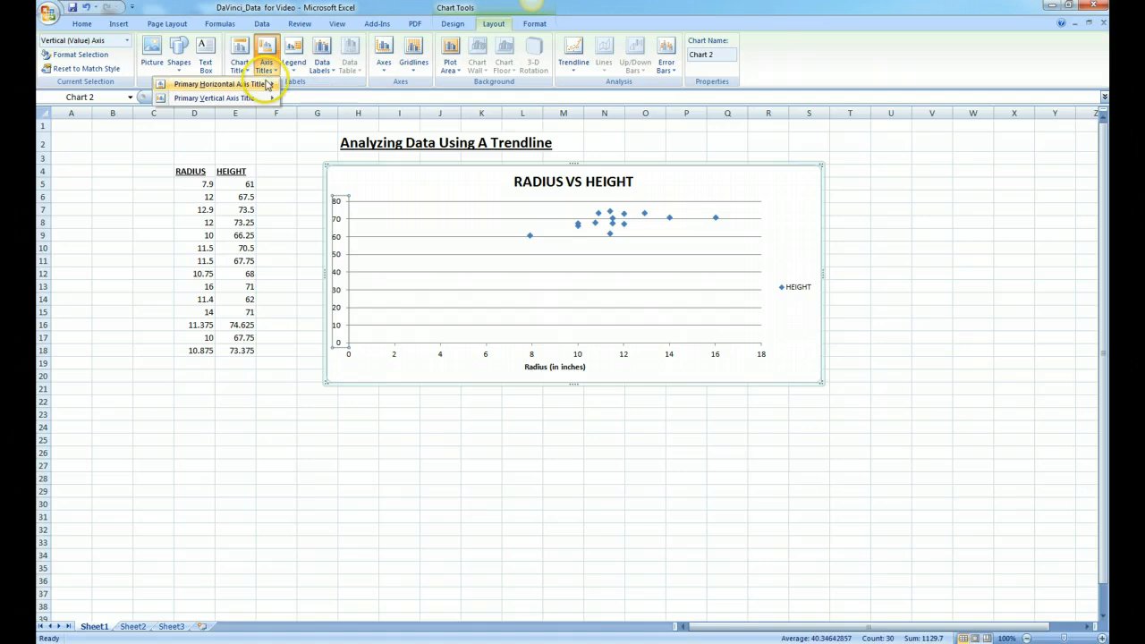
pyautogui.click(215, 97)
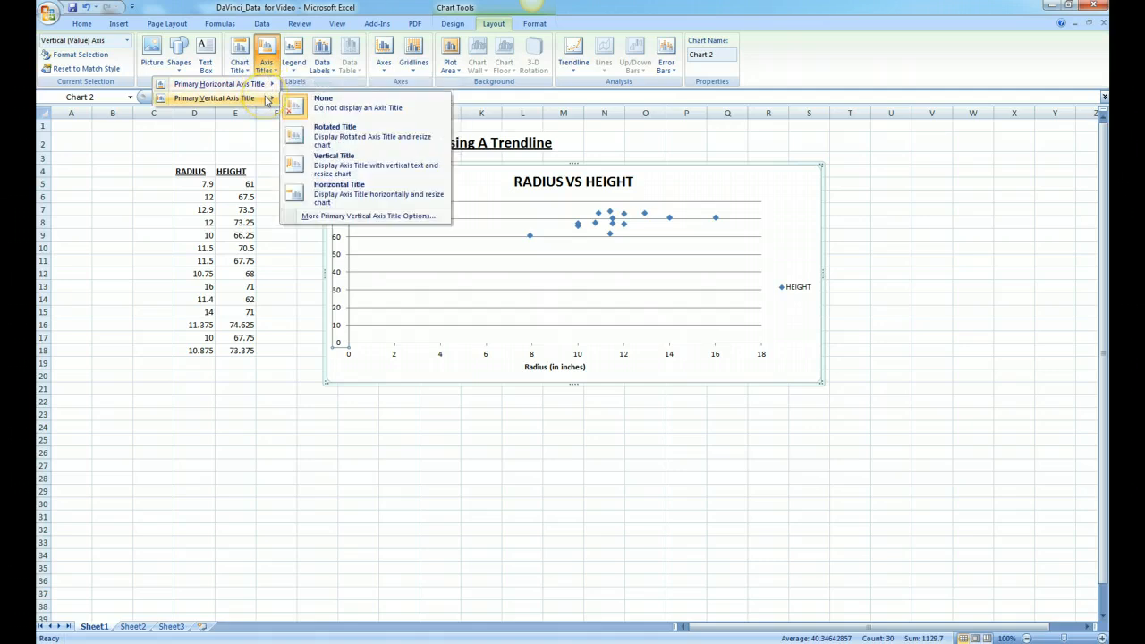
pyautogui.moveTo(336, 136)
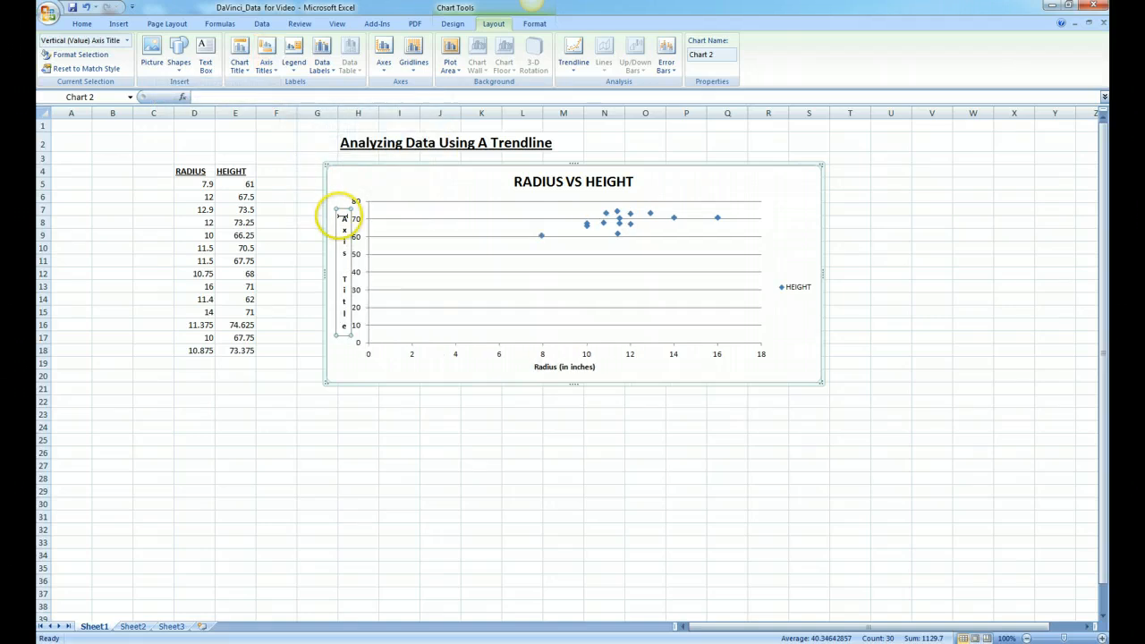
pyautogui.moveTo(343, 218)
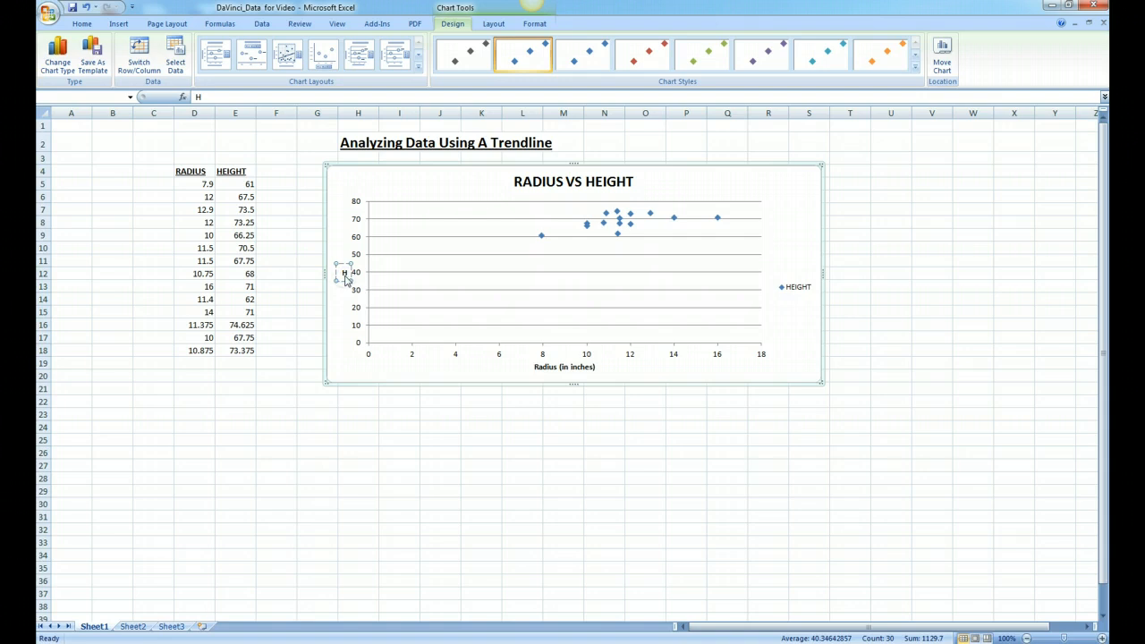
pyautogui.write('Height (in inches')
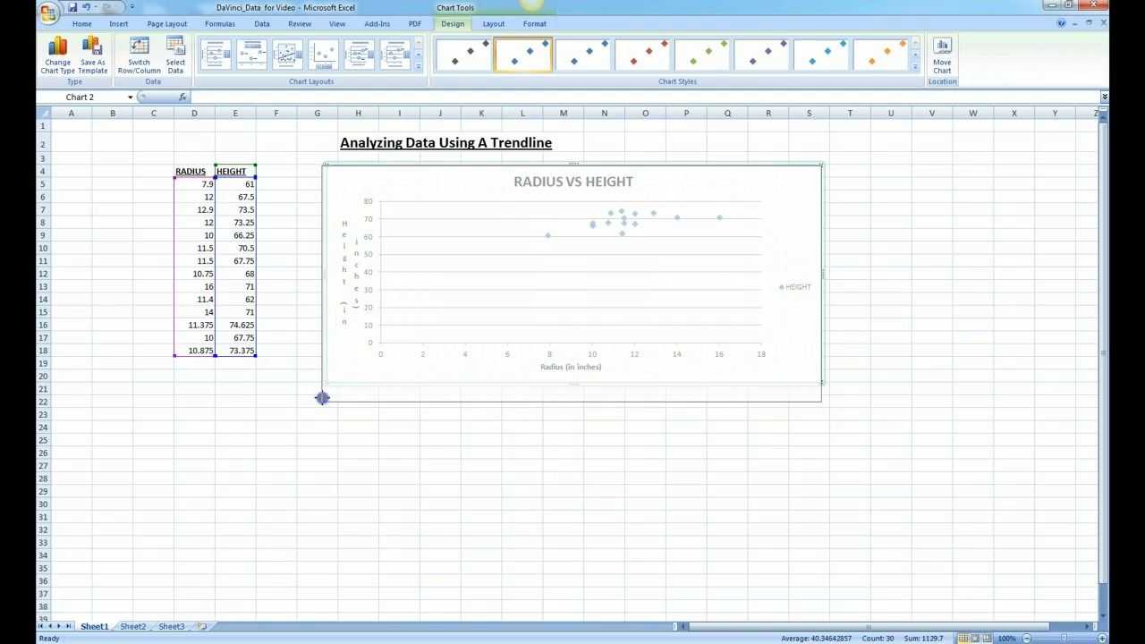
# - Stretch the chart down to about row 25 so the Height title fits
pyautogui.moveTo(322, 397); pyautogui.dragTo(315, 447)
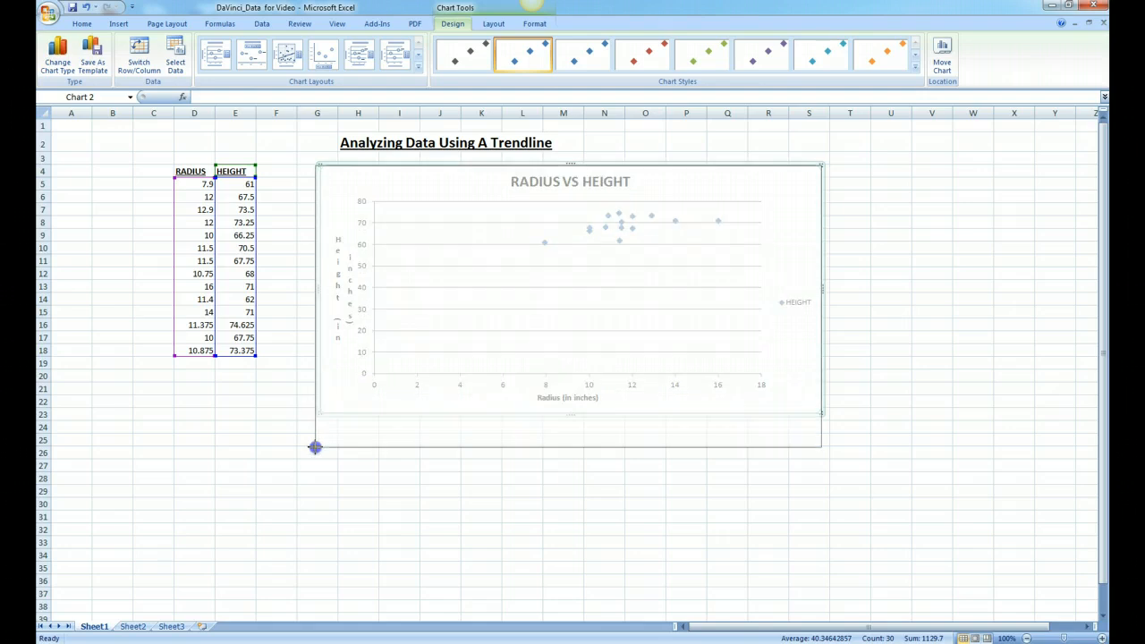
pyautogui.moveTo(315, 448); pyautogui.dragTo(315, 451)
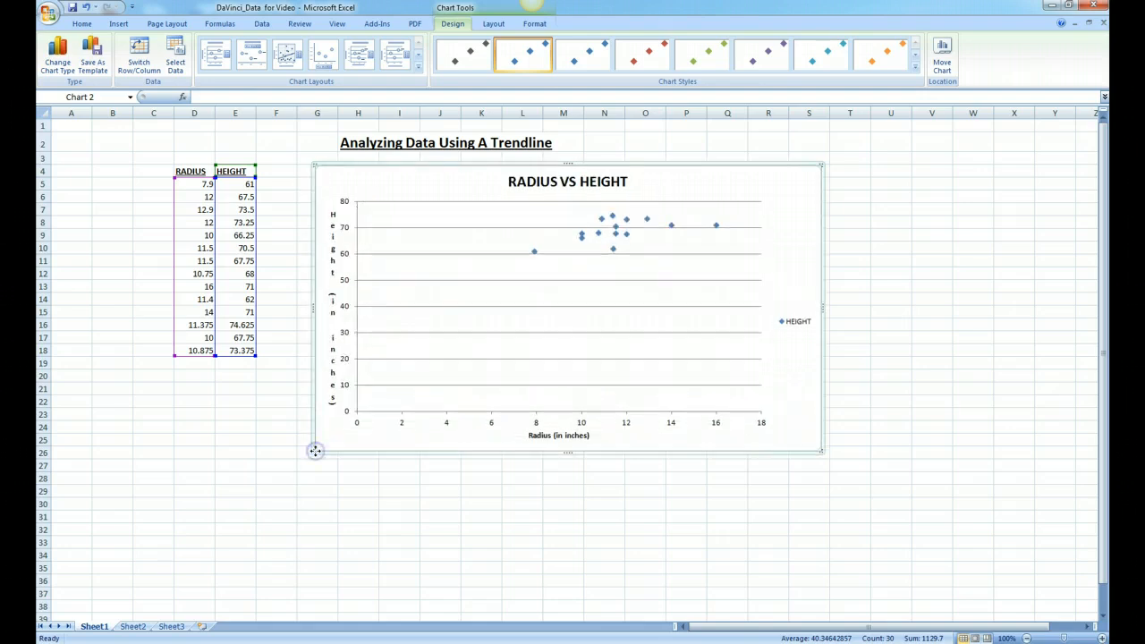
pyautogui.moveTo(325, 268)
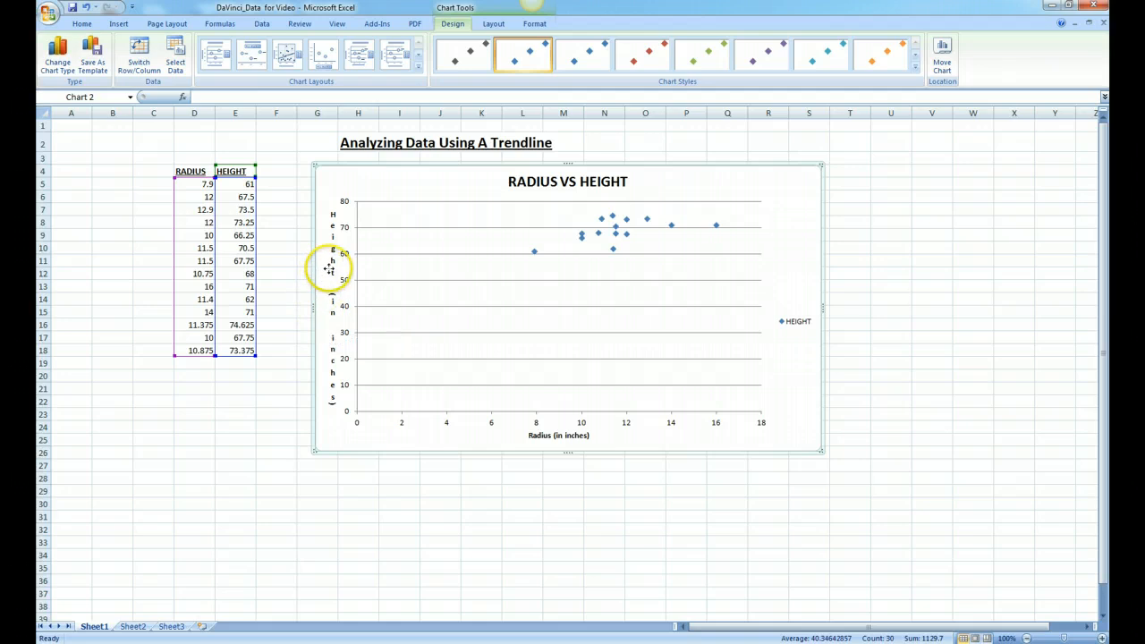
pyautogui.moveTo(379, 315)
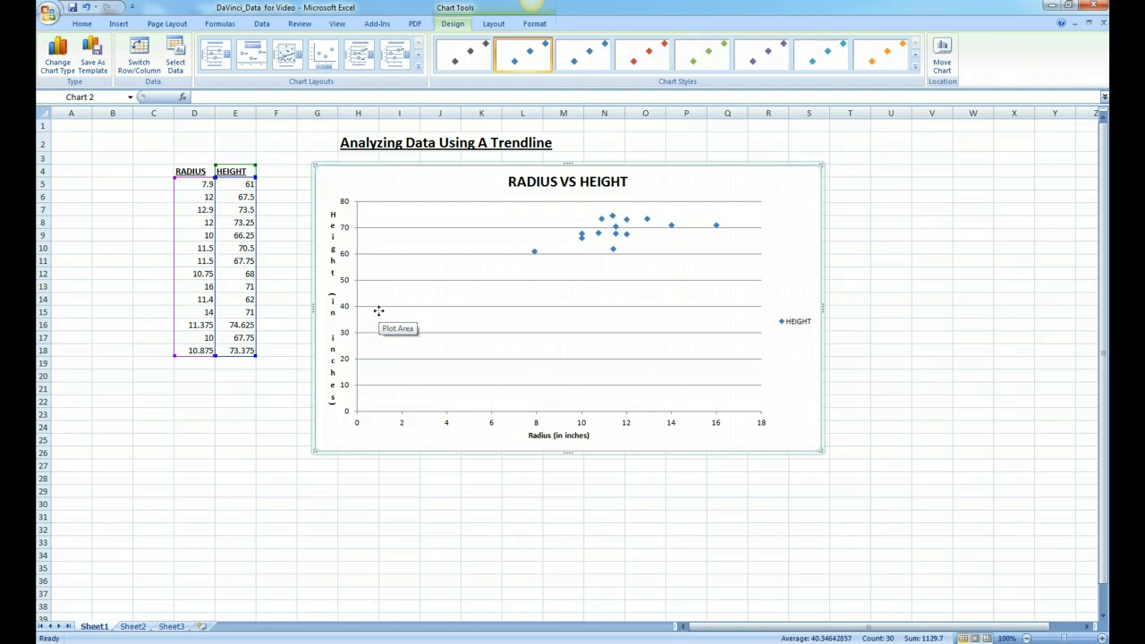
pyautogui.moveTo(379, 315)
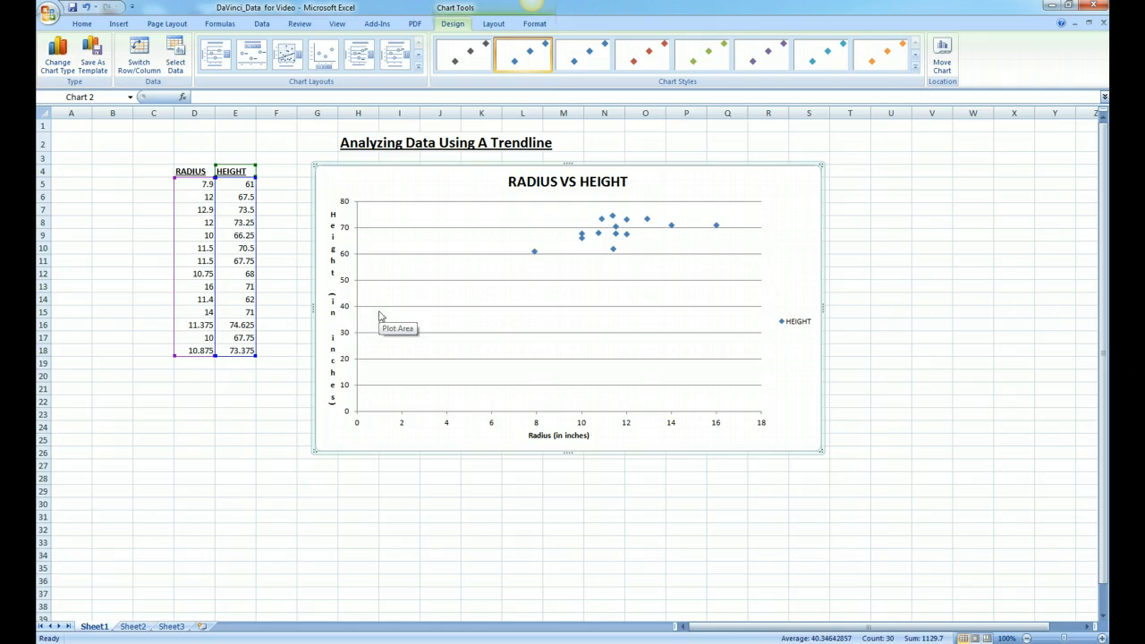